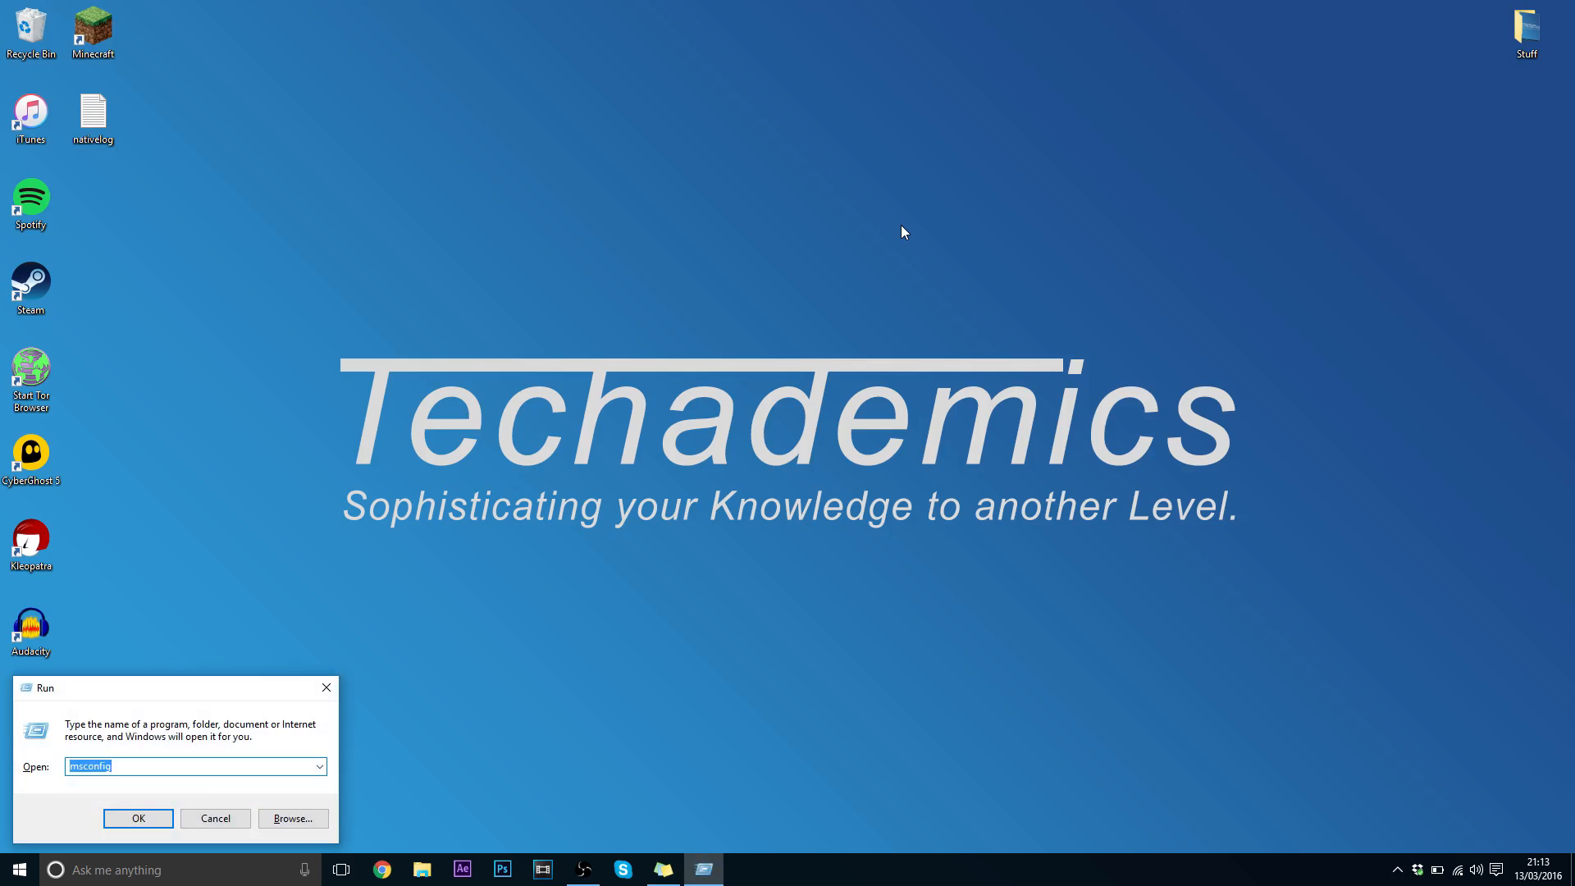
pyautogui.moveTo(186, 752)
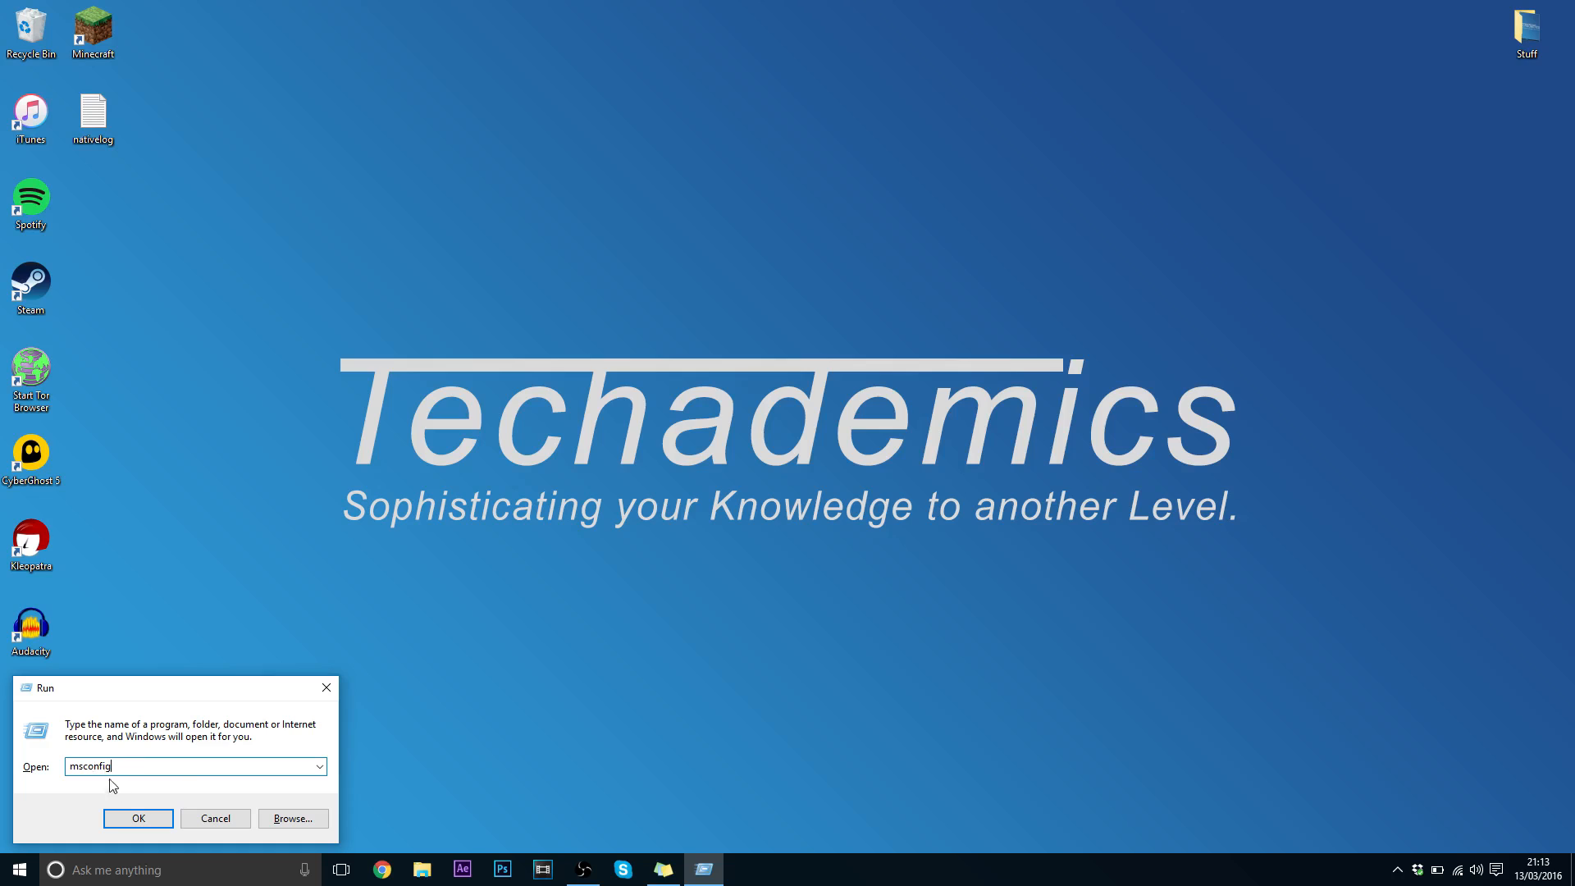
# - Run msconfig from the Run dialog to open System Configuration
pyautogui.click(138, 818)
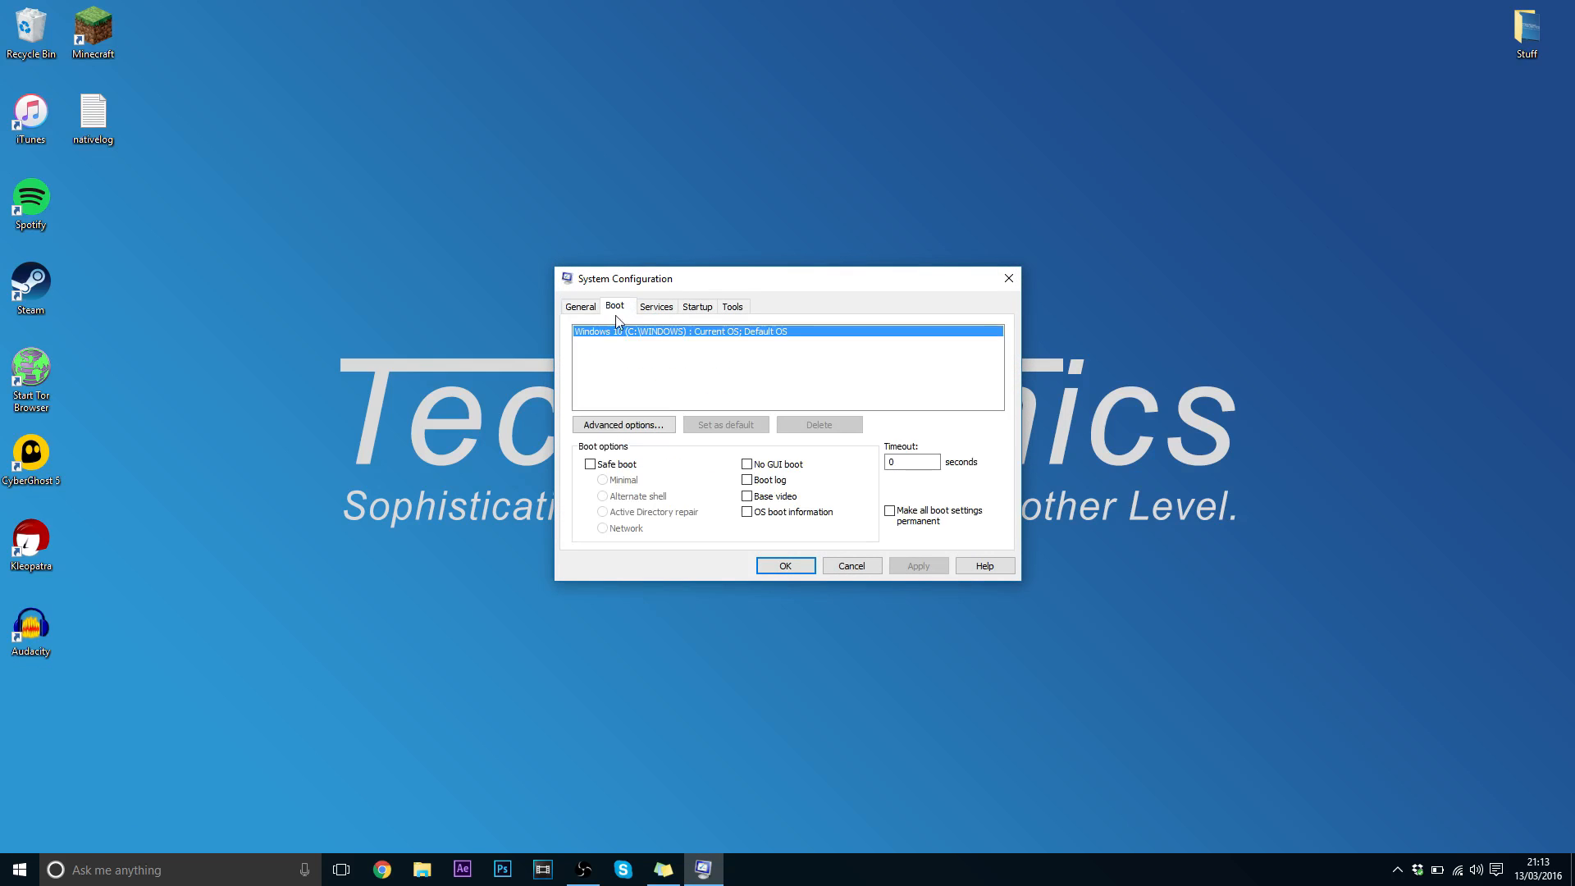
# - Set the advanced boot options to use 4 processors and apply the change
pyautogui.click(623, 424)
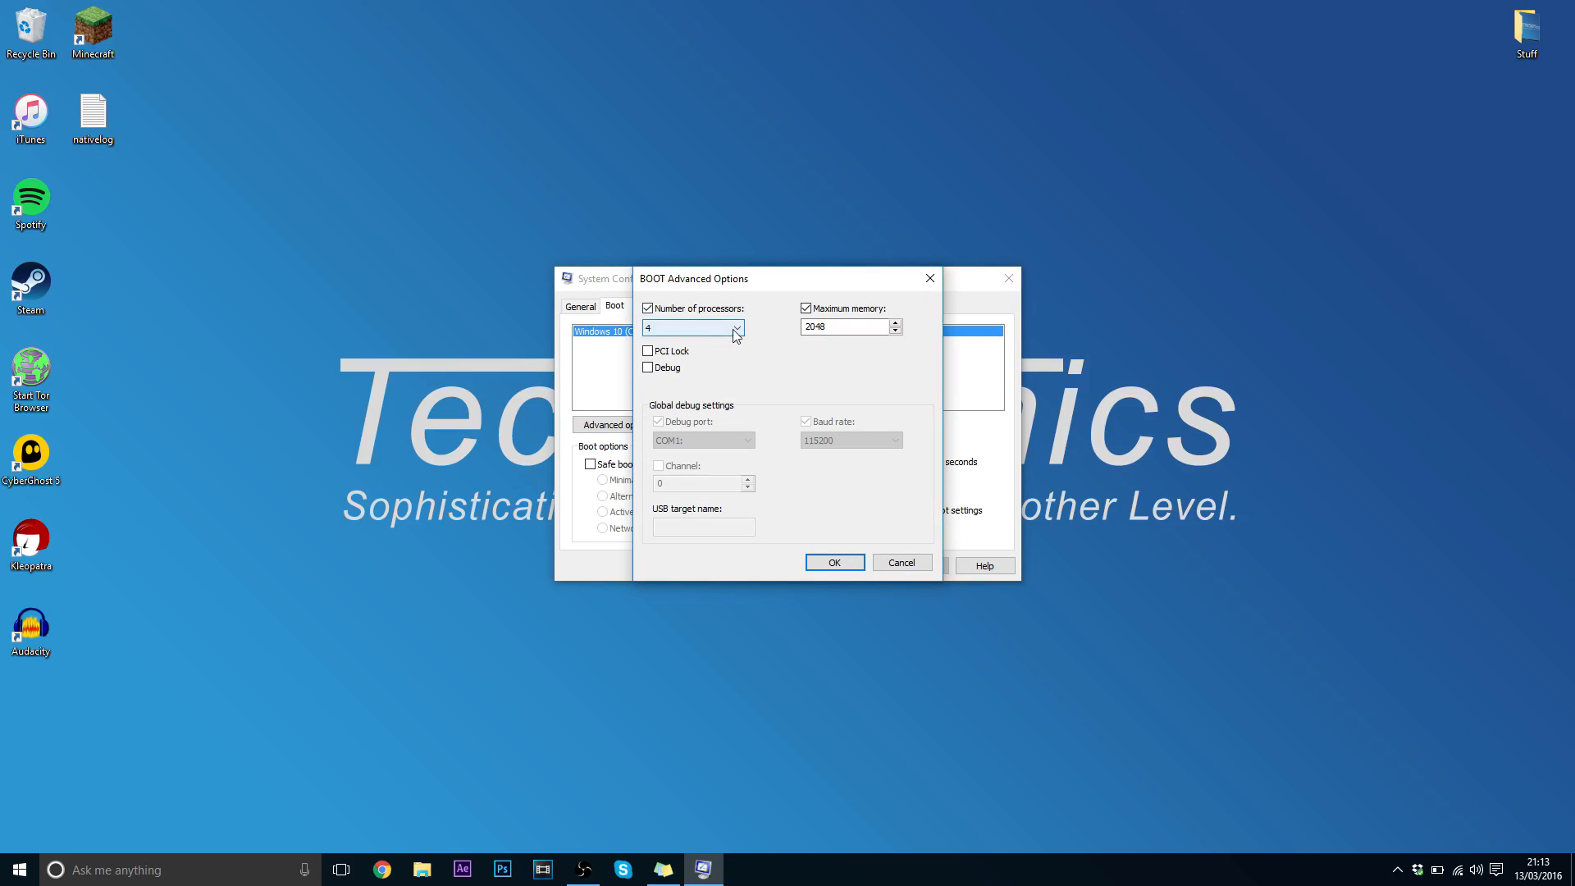
pyautogui.click(748, 328)
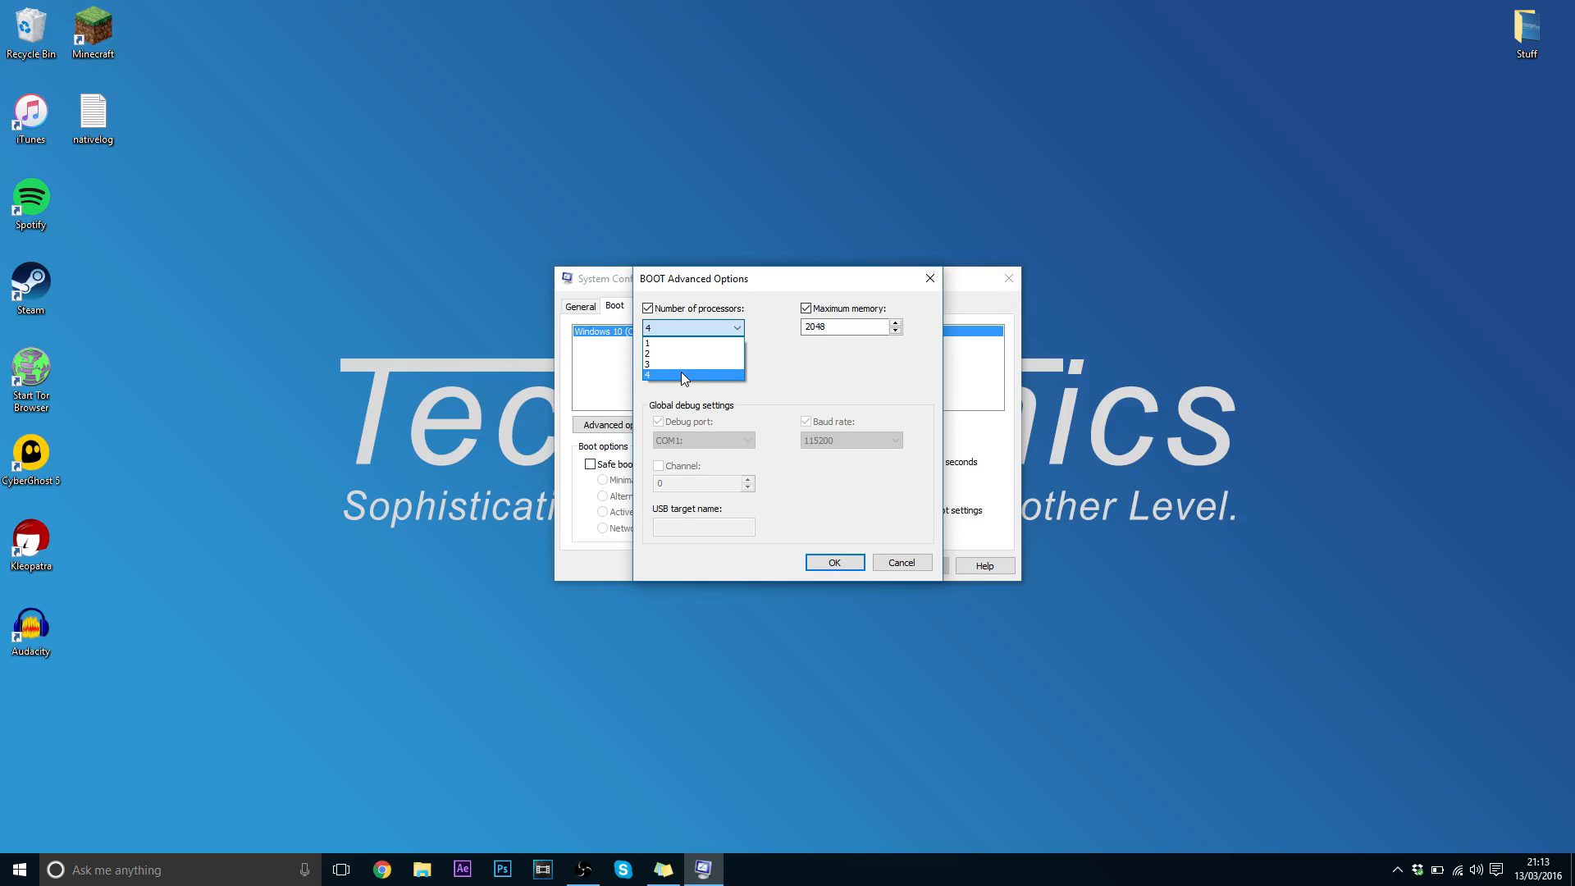
pyautogui.click(692, 386)
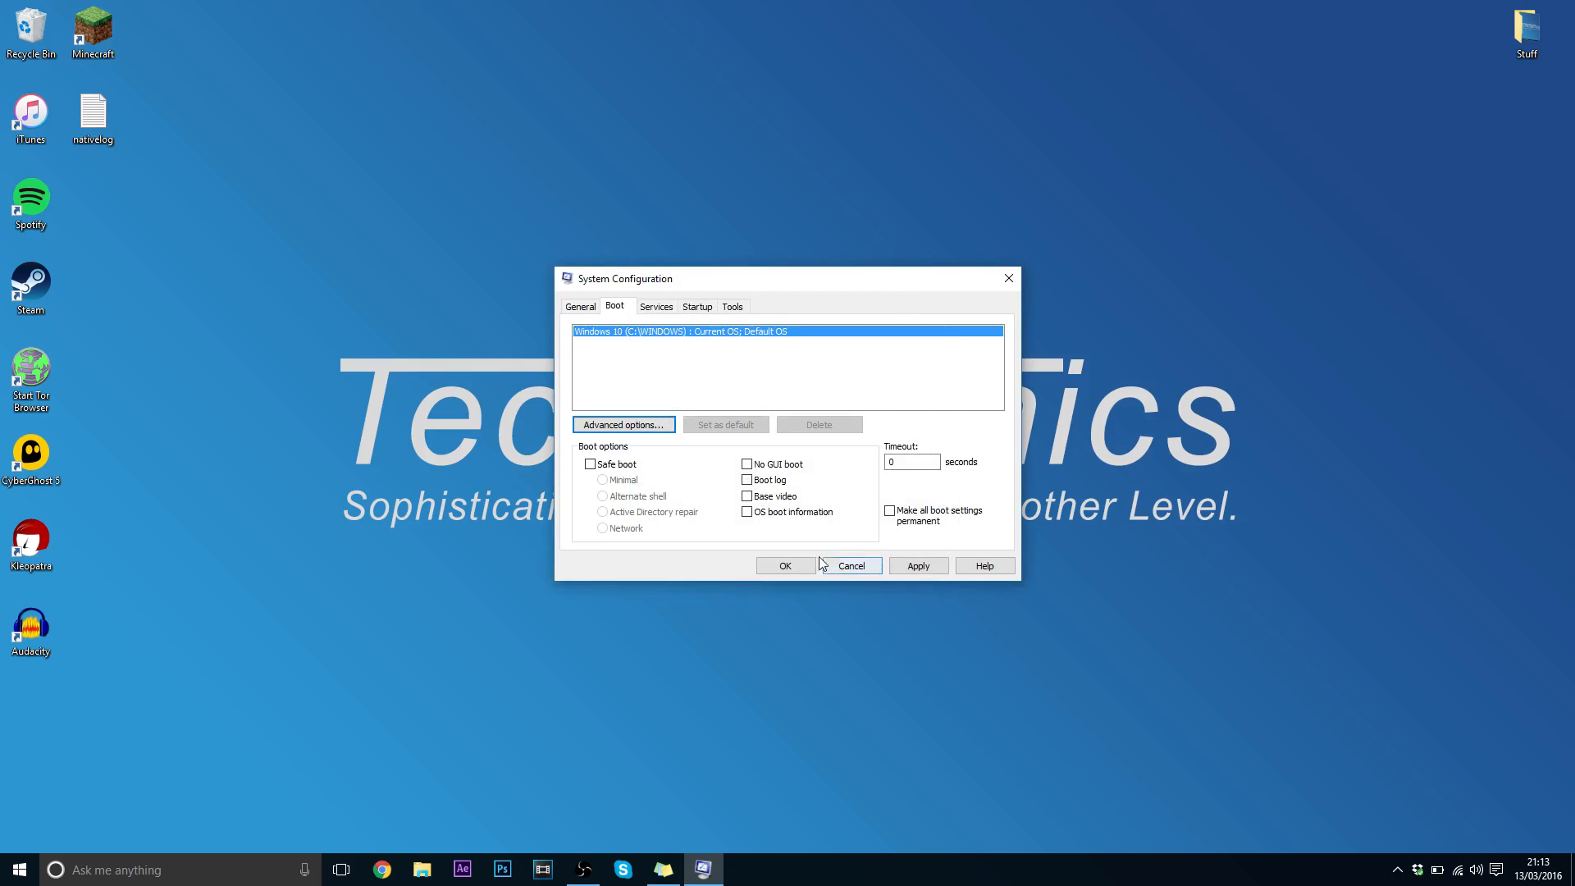
pyautogui.click(786, 565)
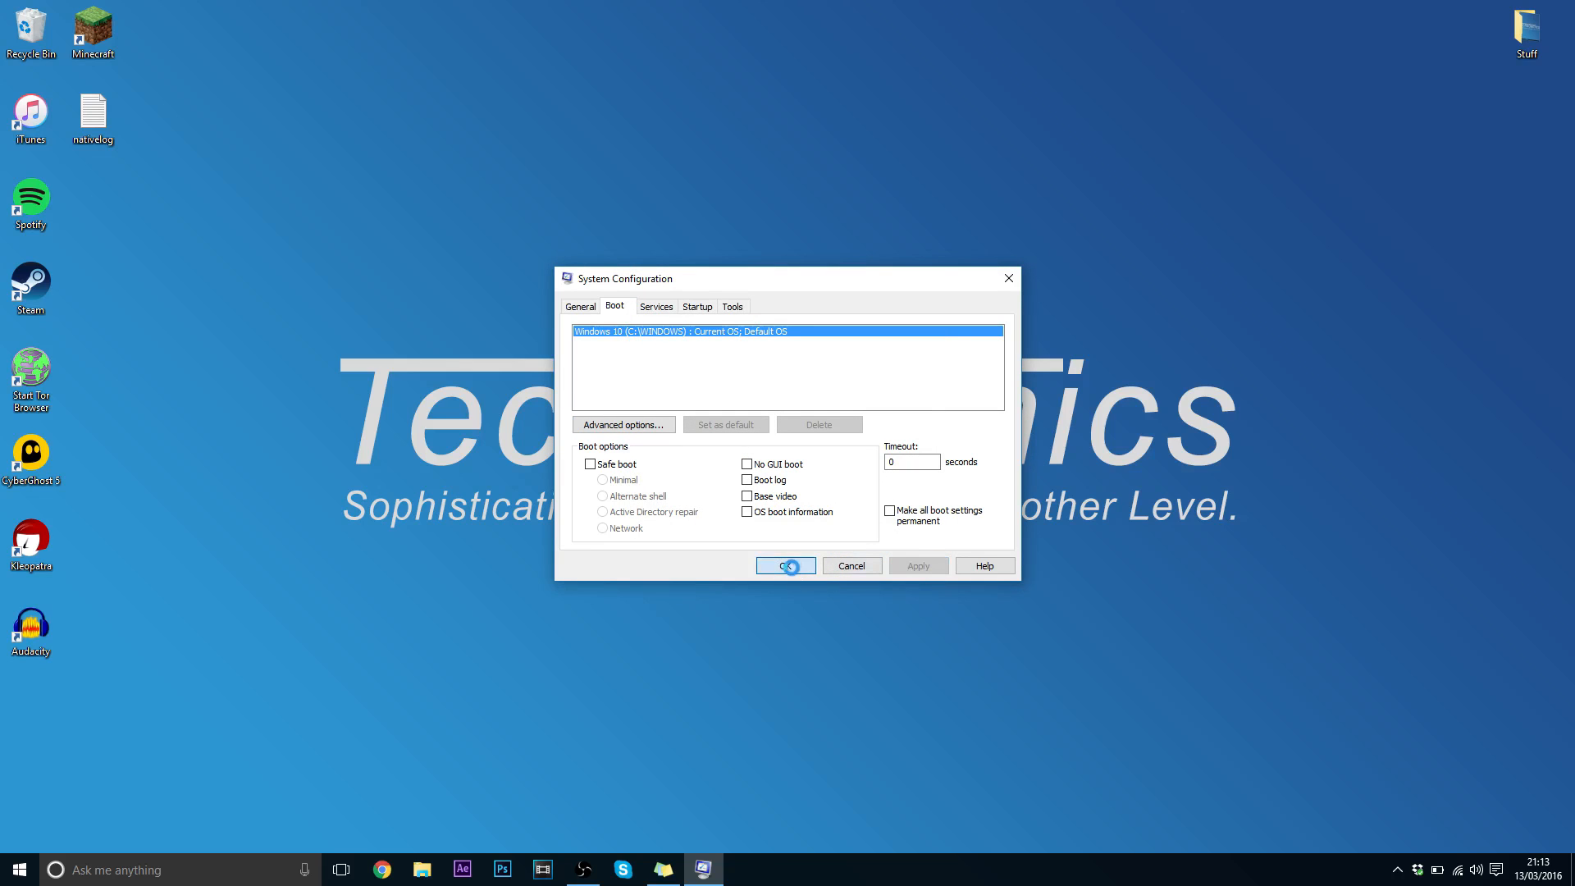
pyautogui.click(785, 565)
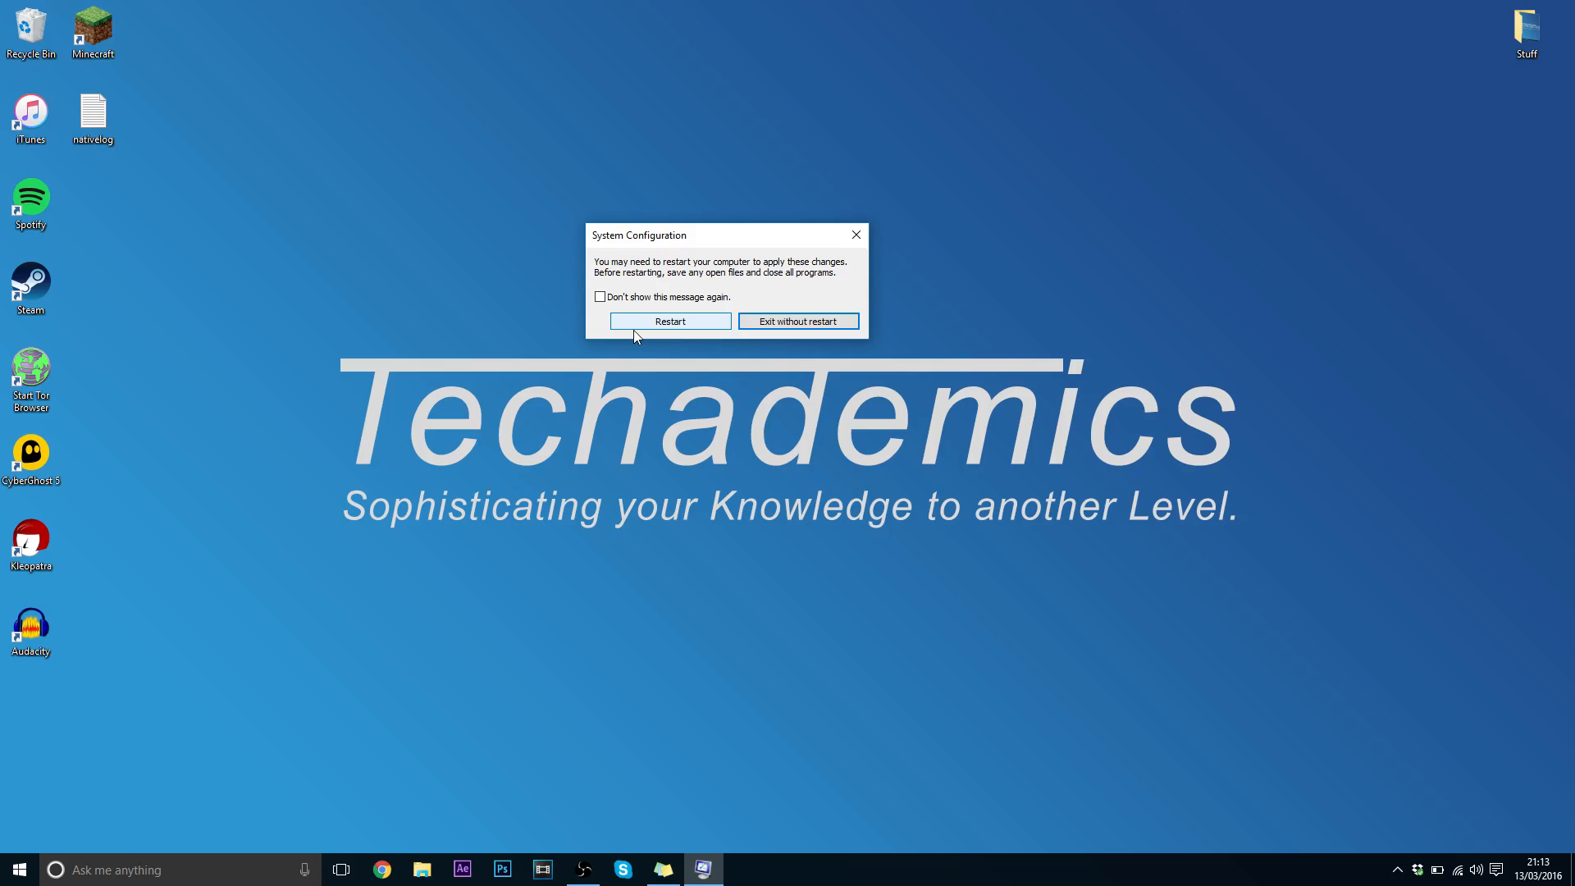
pyautogui.moveTo(799, 331)
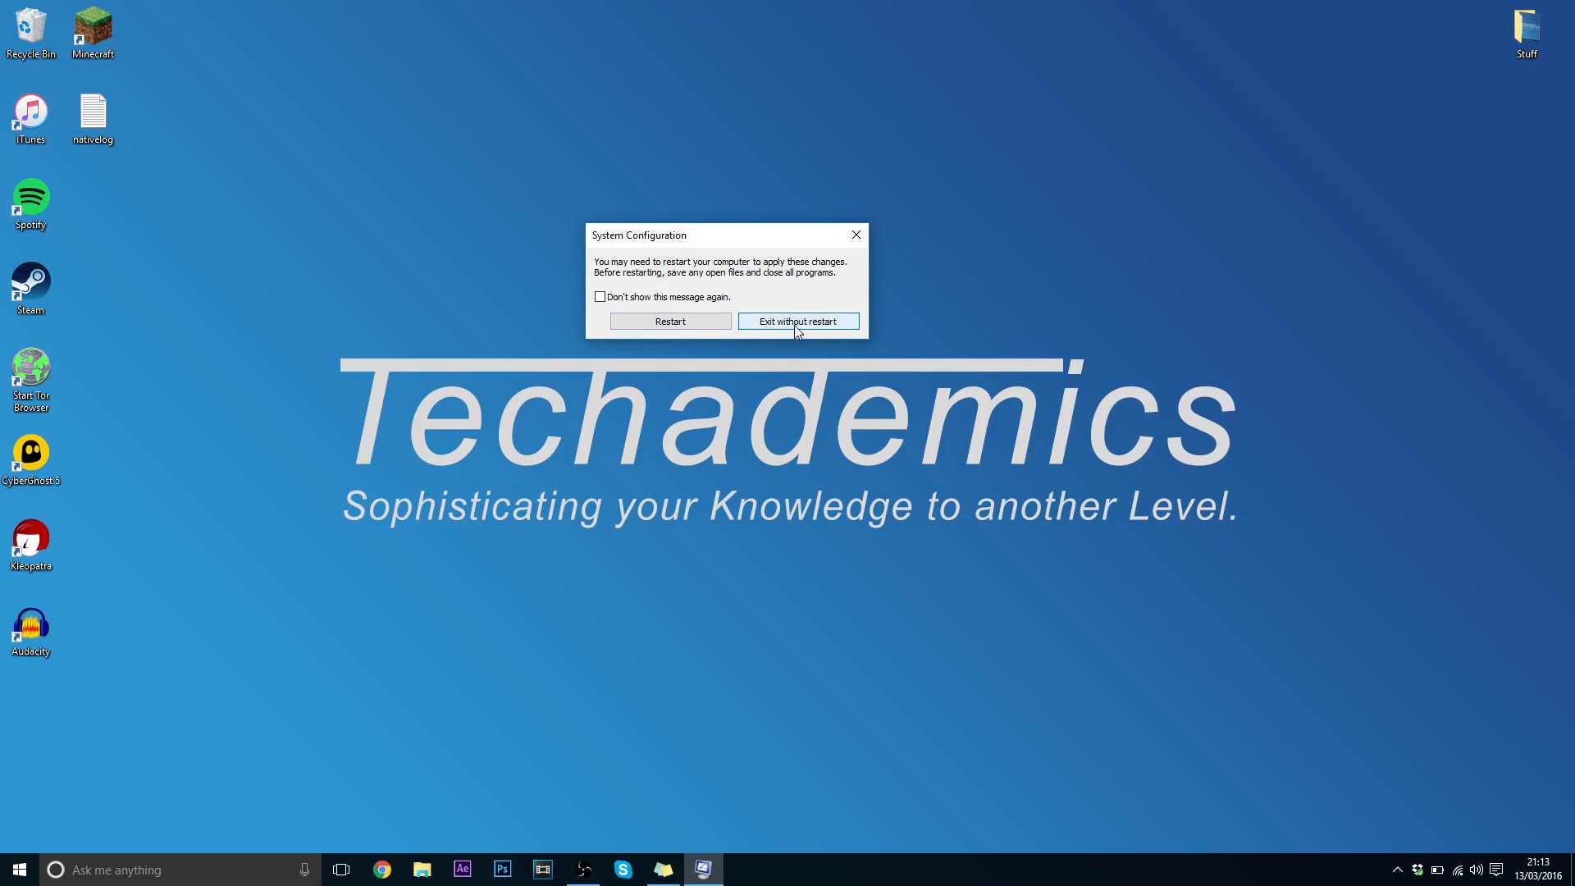
# - Choose Exit without restart on the restart prompt
pyautogui.click(798, 321)
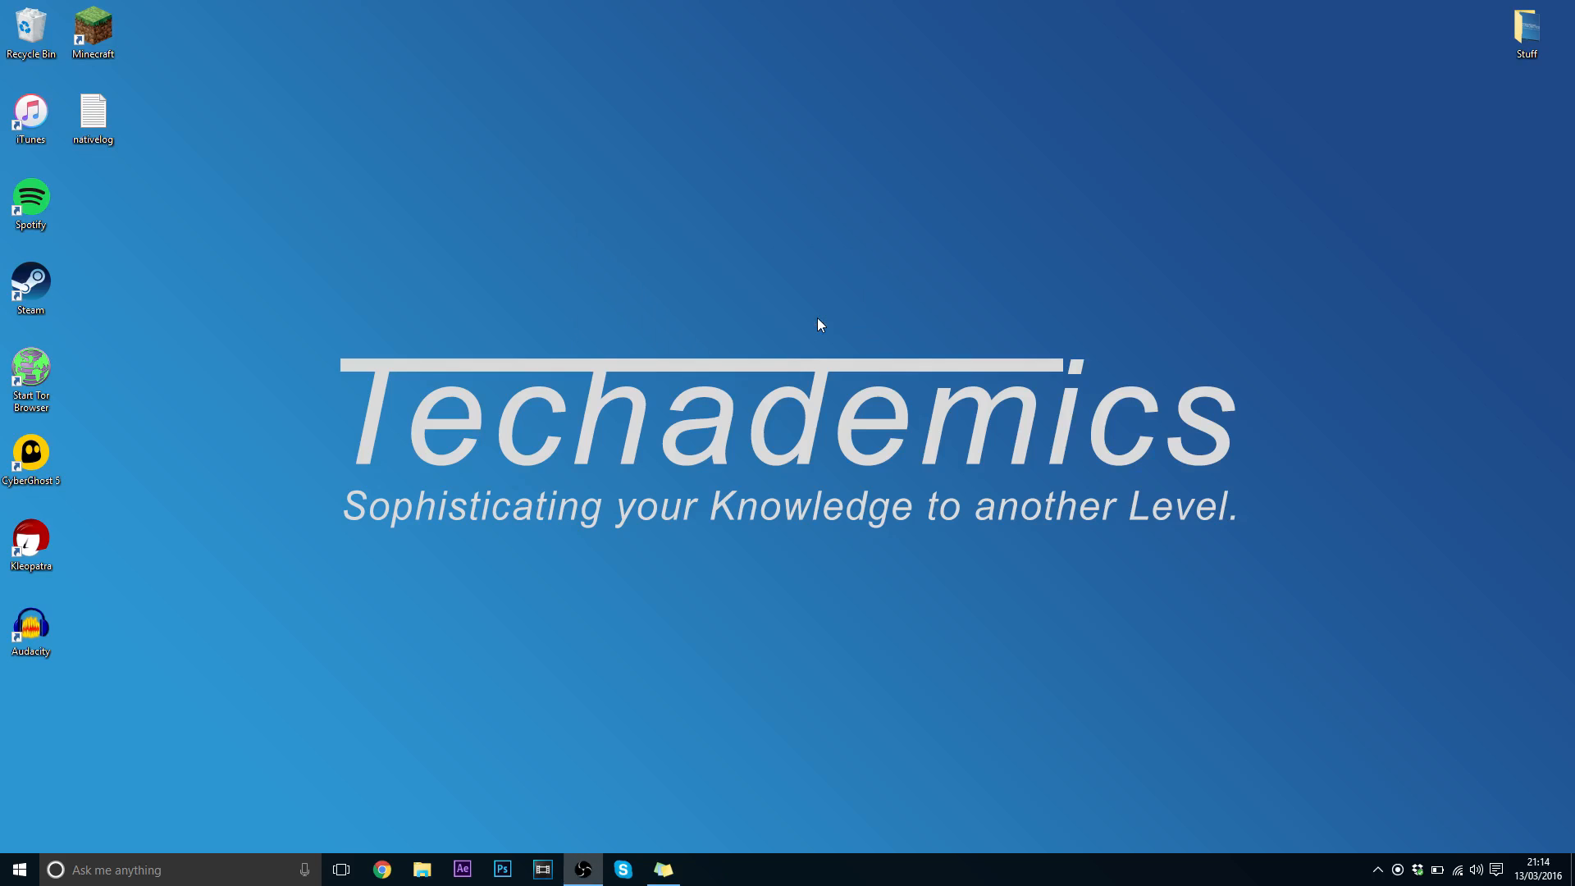